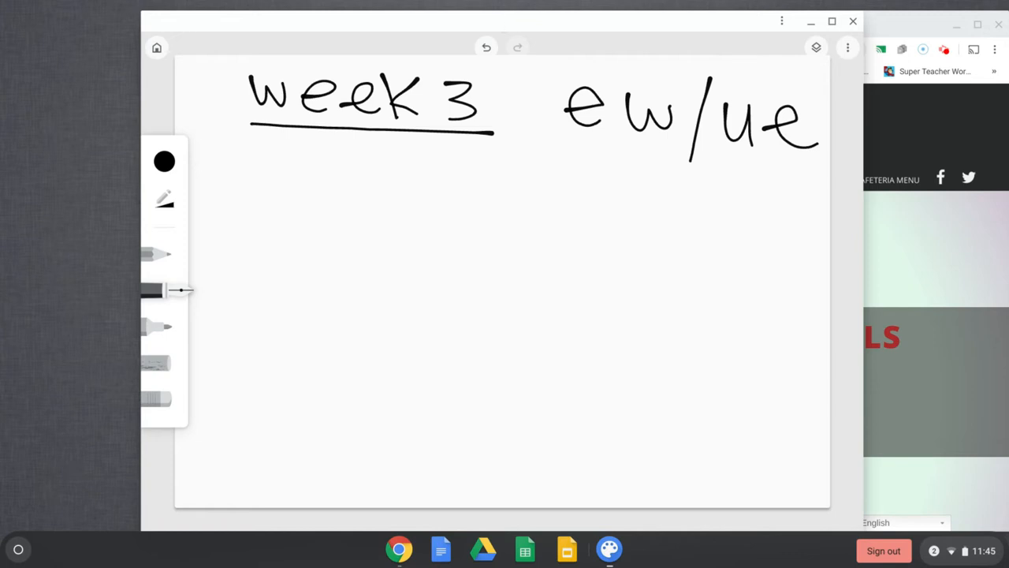
Draw thick curved underlines beneath 'ew' and 'ue' in the week 3 heading
drag(584, 149, 678, 155)
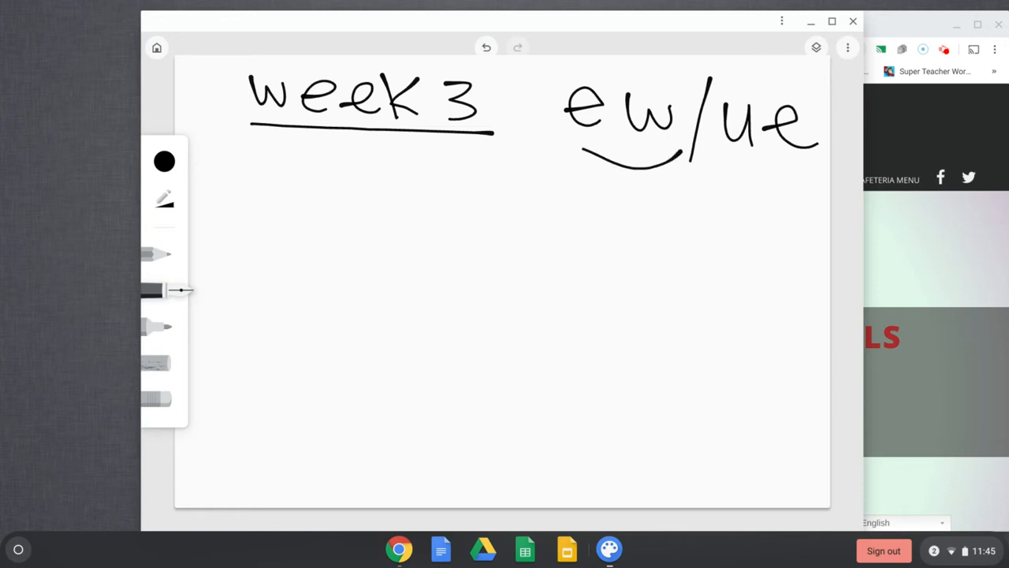
drag(702, 161, 827, 157)
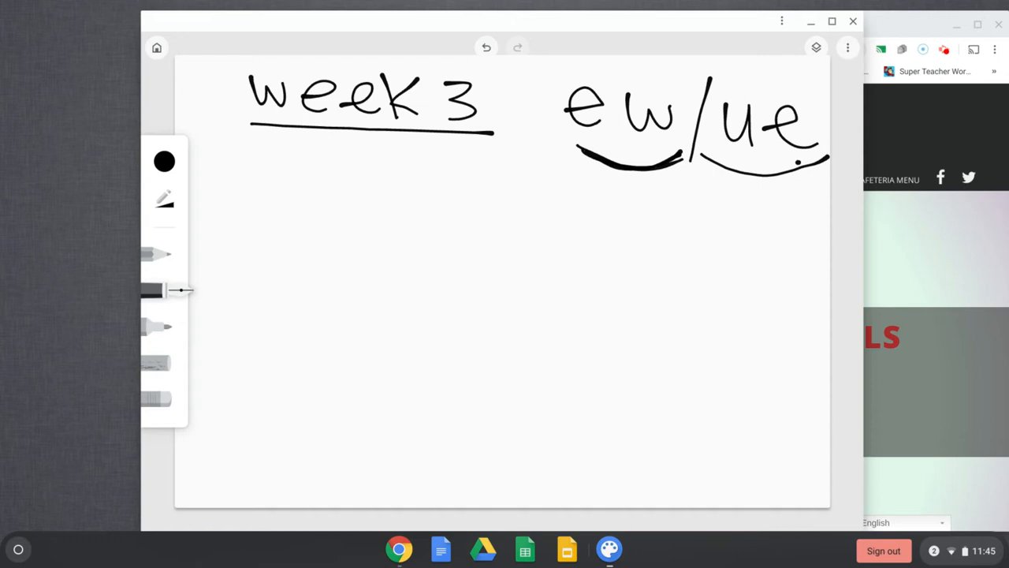
drag(718, 165, 820, 158)
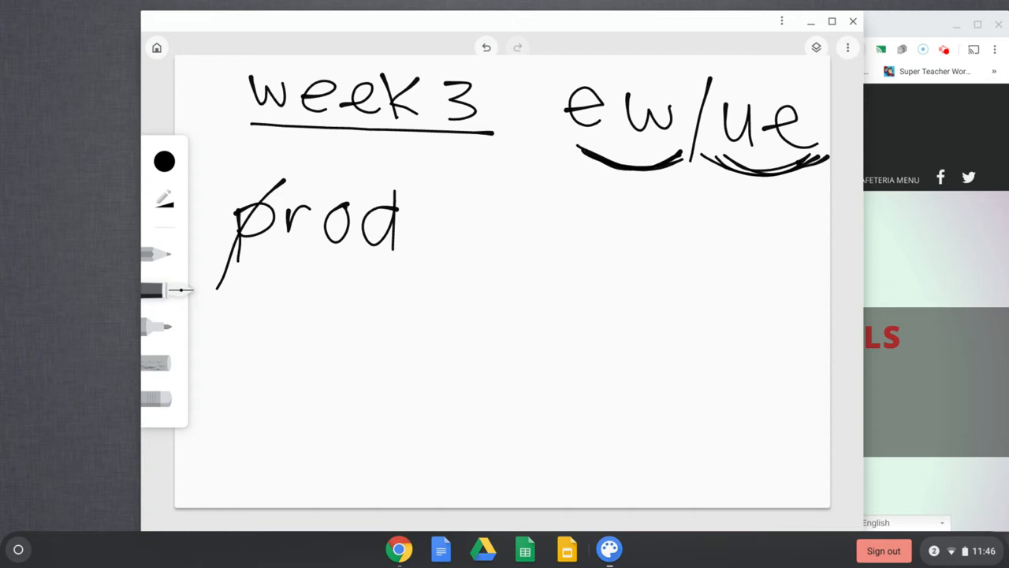
Handwrite clog and stop with first letters crossed, then erase the whole word list
drag(488, 244, 540, 197)
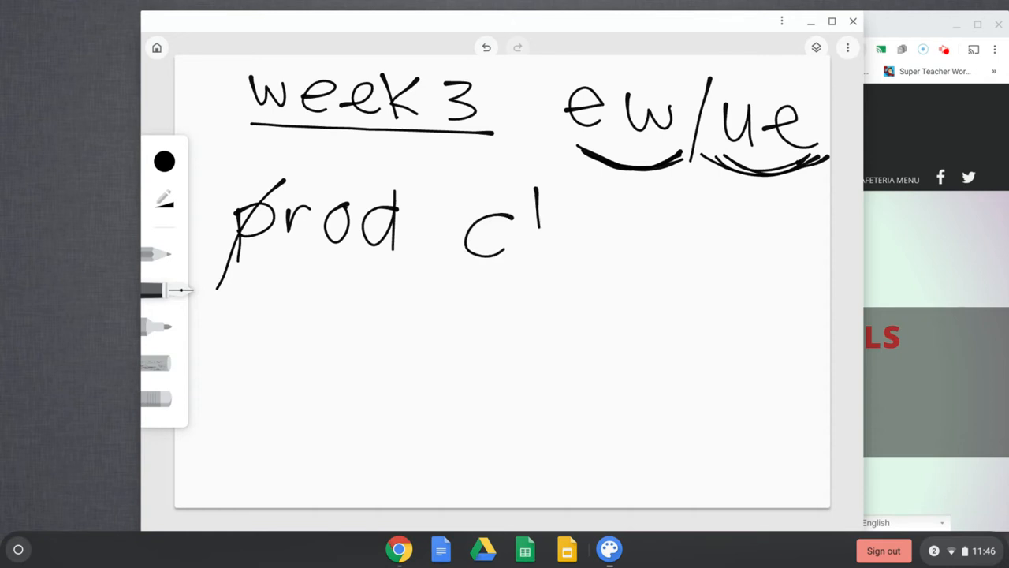
drag(552, 205, 638, 300)
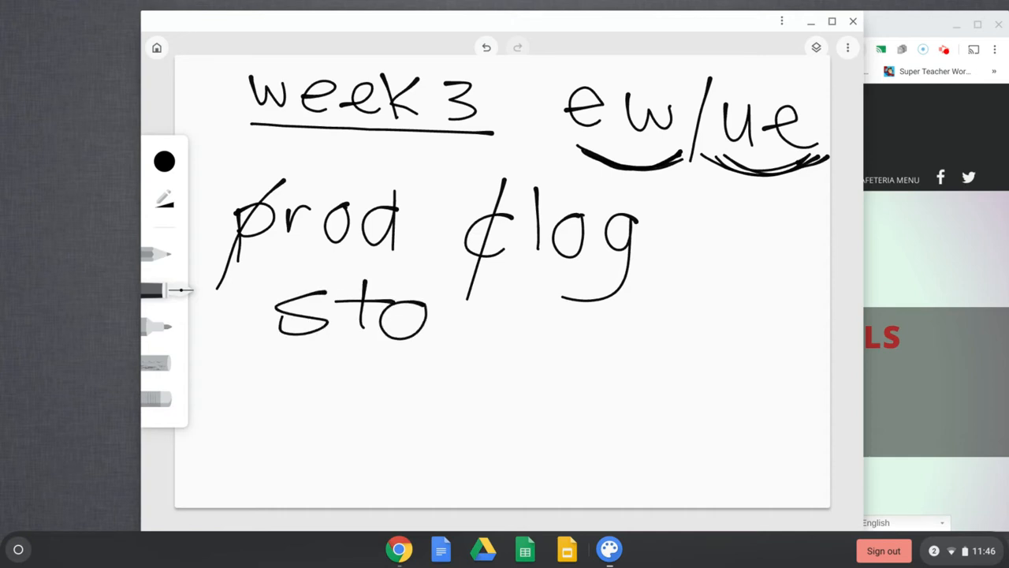
drag(441, 292, 438, 366)
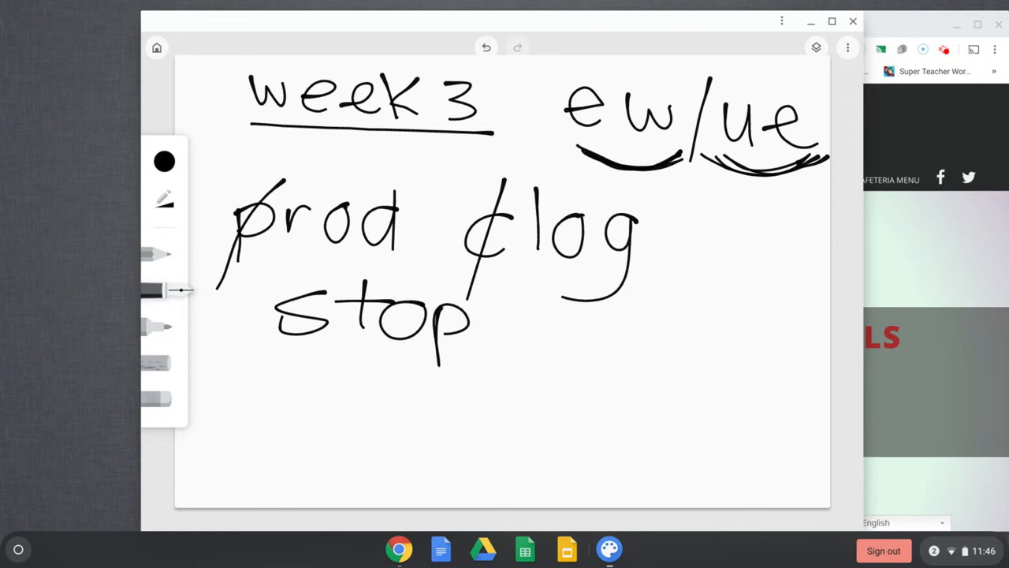
drag(236, 398, 334, 272)
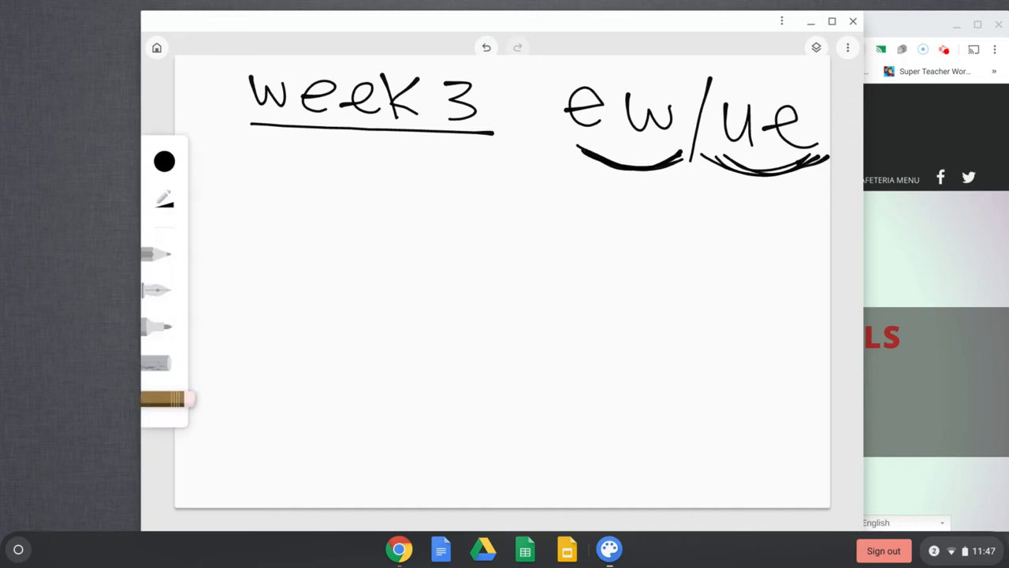
Switch back to the black pen to begin a new word below the heading
click(158, 290)
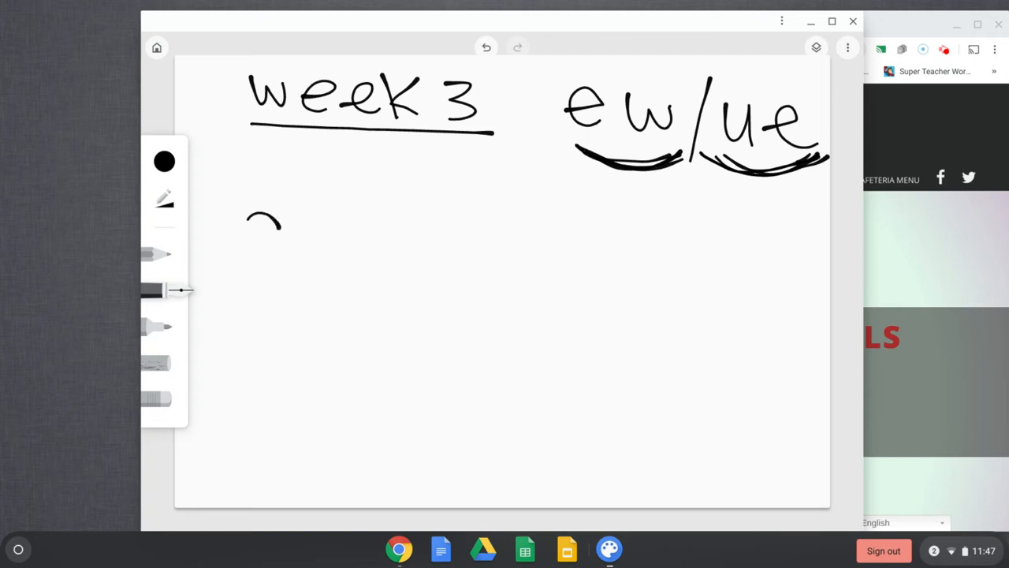
Handwrite 'Sue - due -' with the ue in Sue underlined and the S crossed out
drag(245, 228, 299, 284)
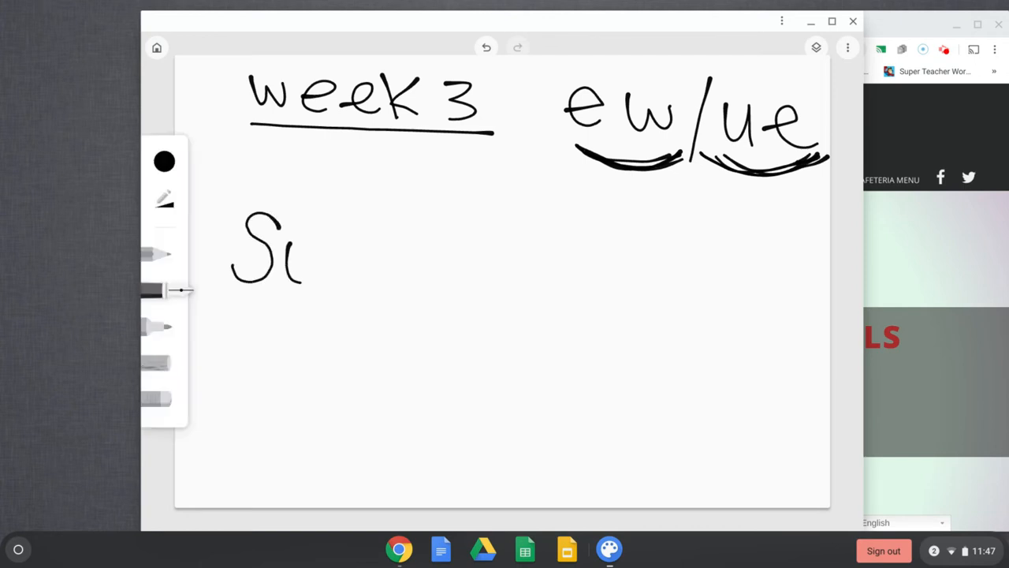
drag(296, 252, 363, 284)
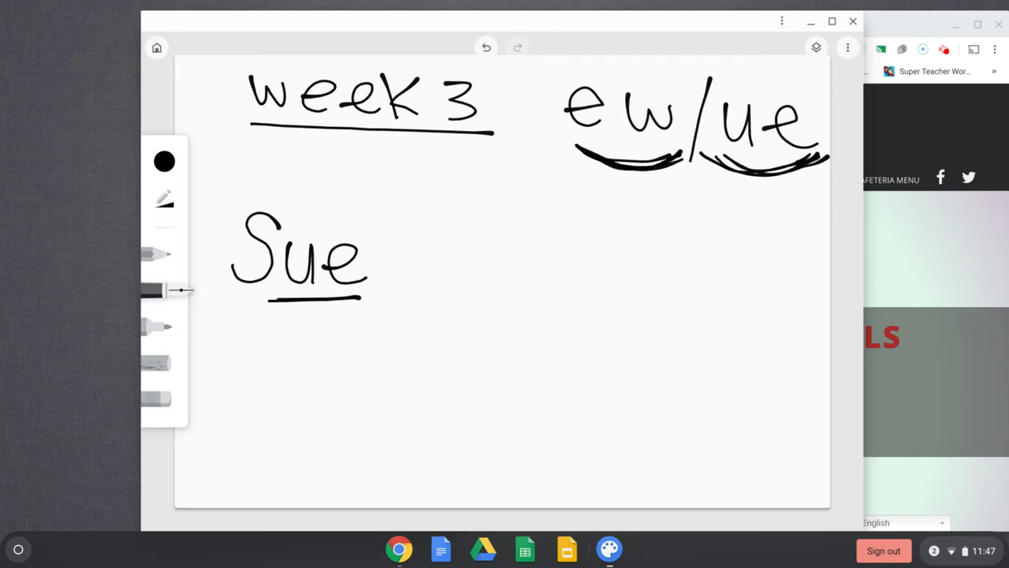
drag(382, 256, 413, 255)
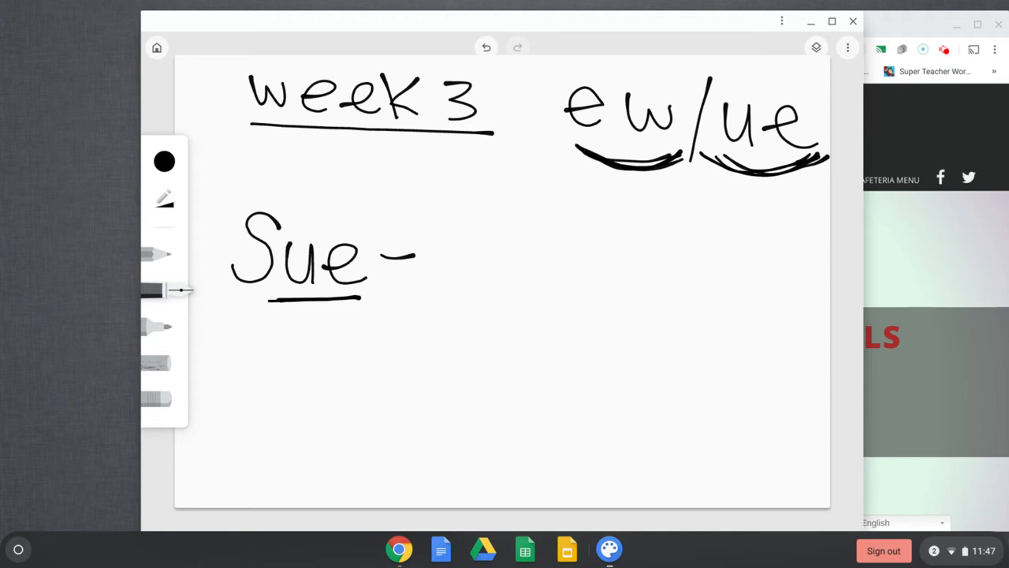
drag(296, 201, 234, 316)
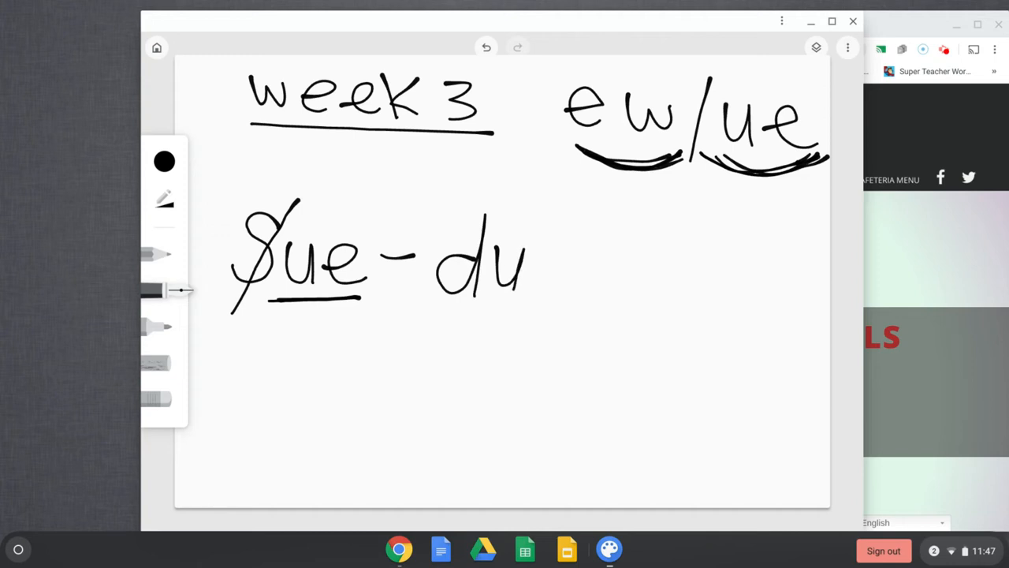
drag(537, 252, 623, 271)
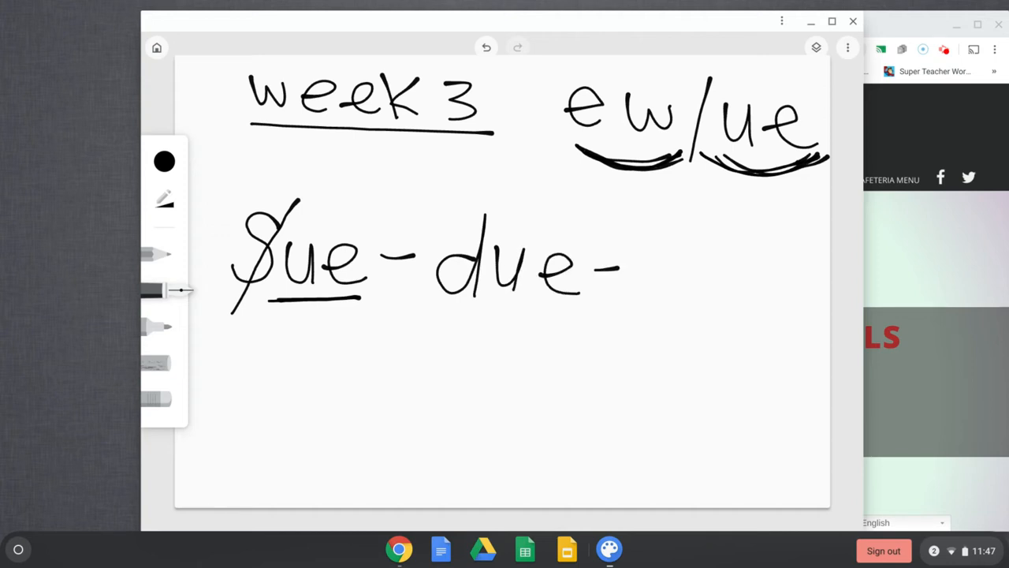
Underline the ue in due, then extend and thicken it beneath the whole word
drag(488, 306, 583, 309)
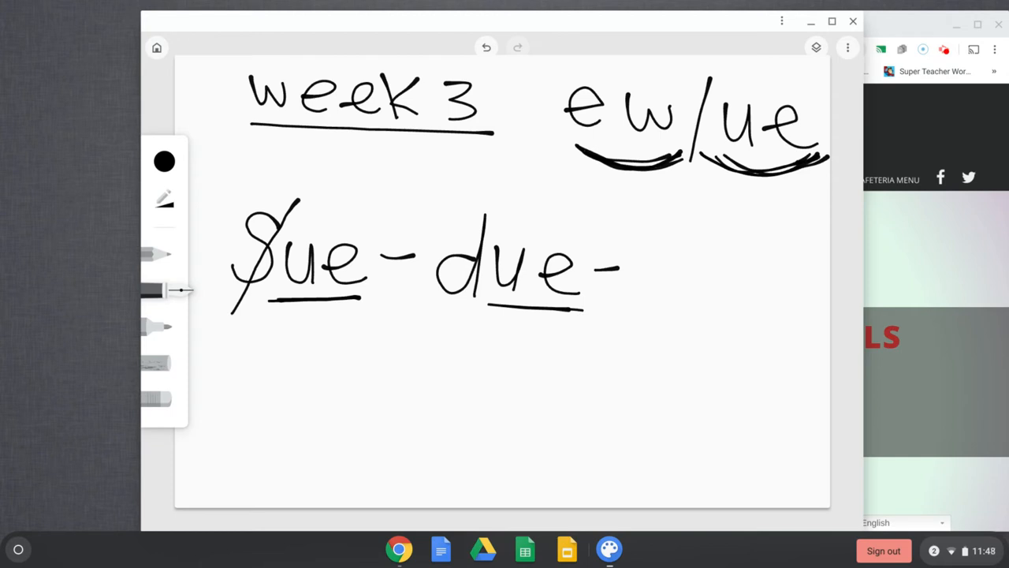
drag(454, 307, 581, 306)
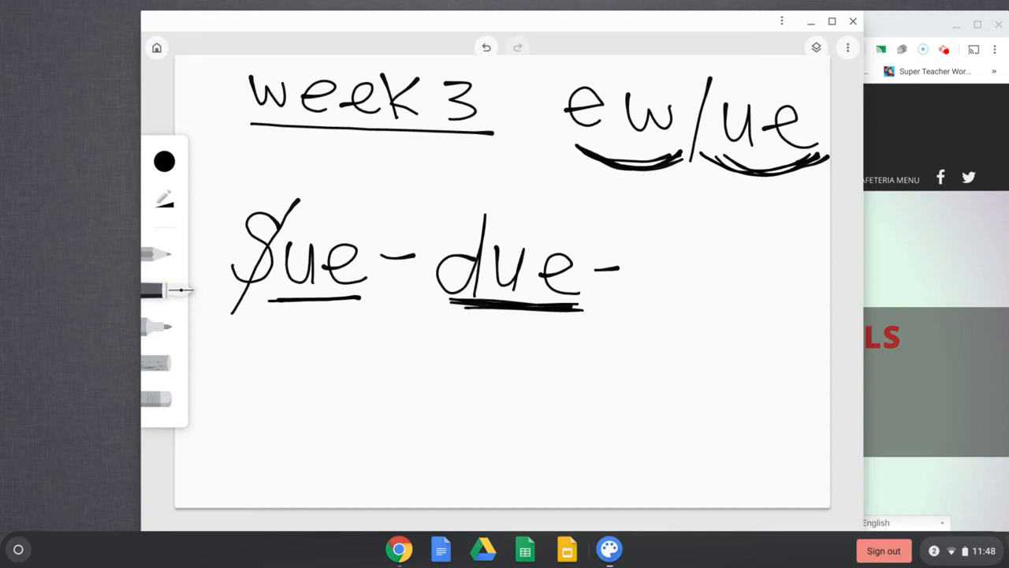
drag(439, 308, 583, 309)
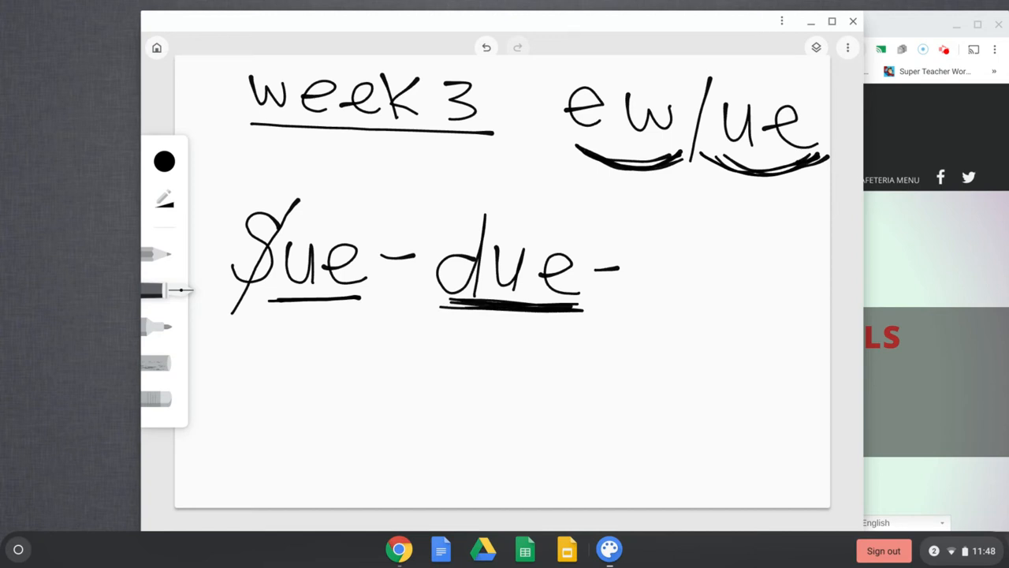
drag(441, 314, 576, 315)
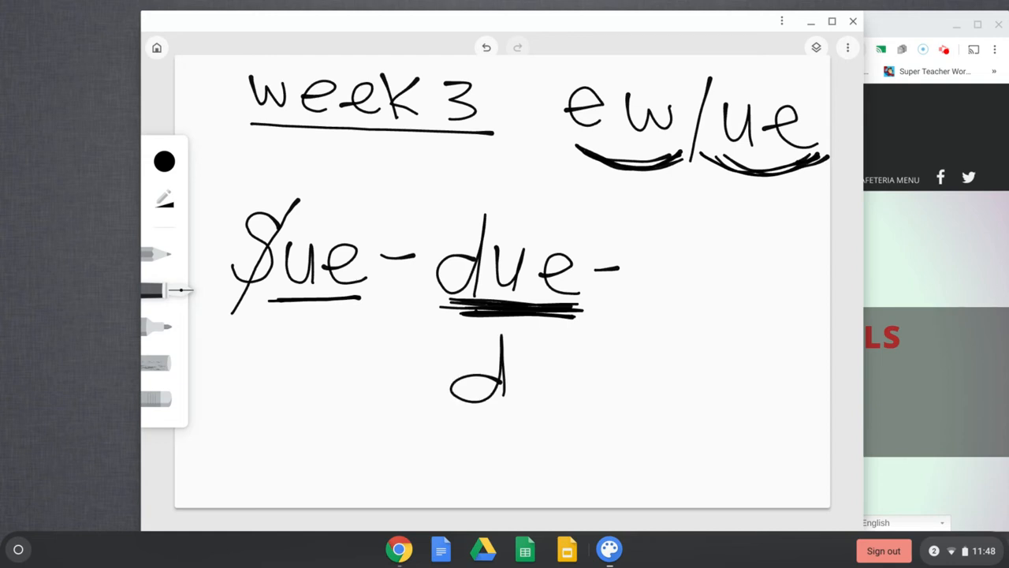
Write do below due, then blue with a dash and its b crossed out
drag(512, 355, 564, 418)
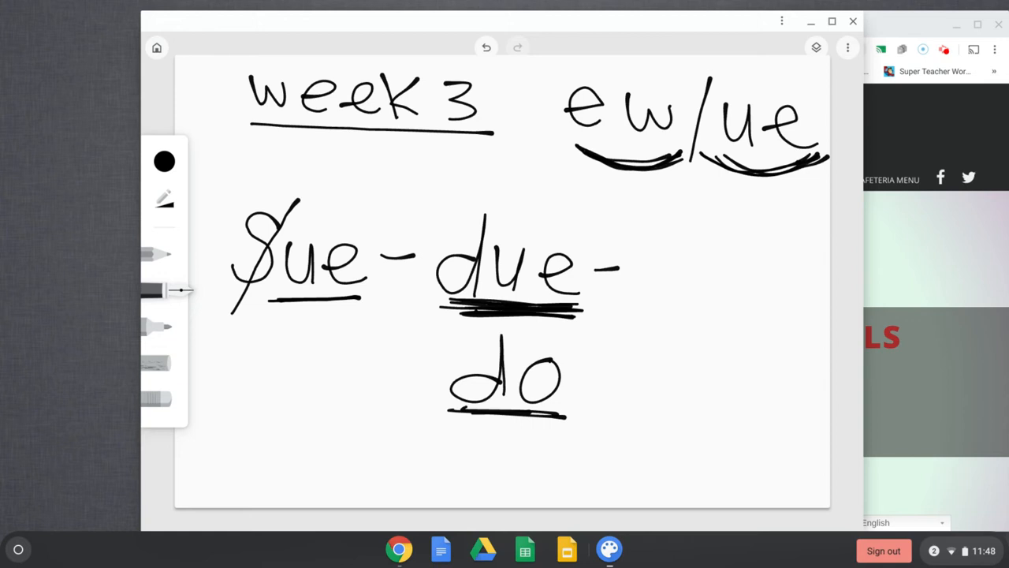
click(164, 397)
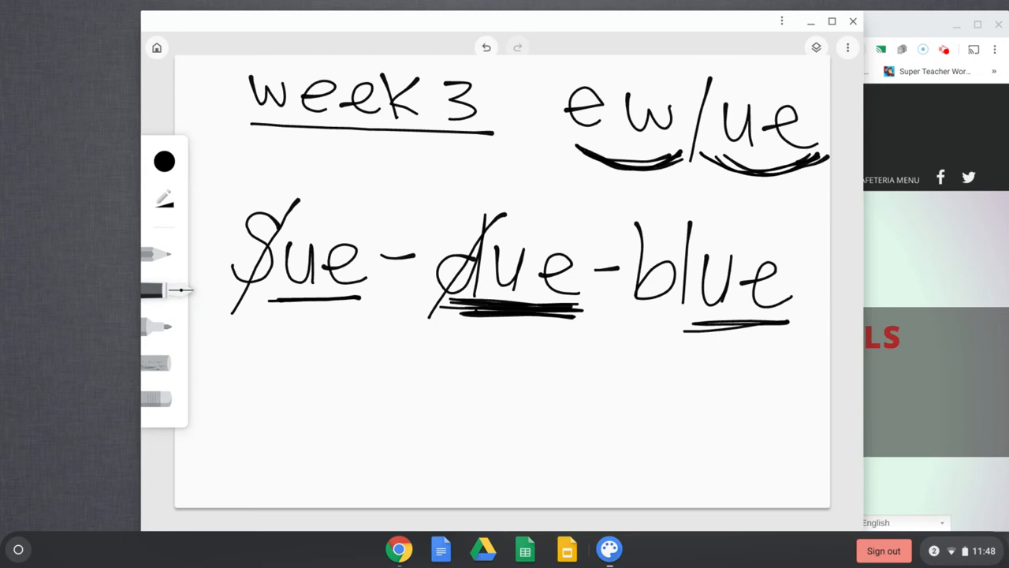
drag(791, 281, 816, 277)
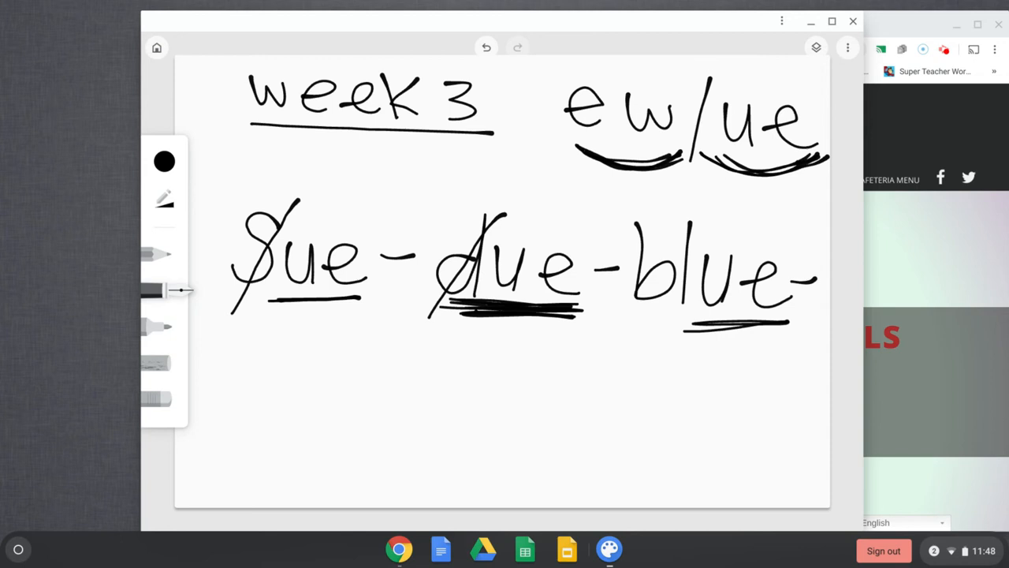
drag(634, 303, 713, 213)
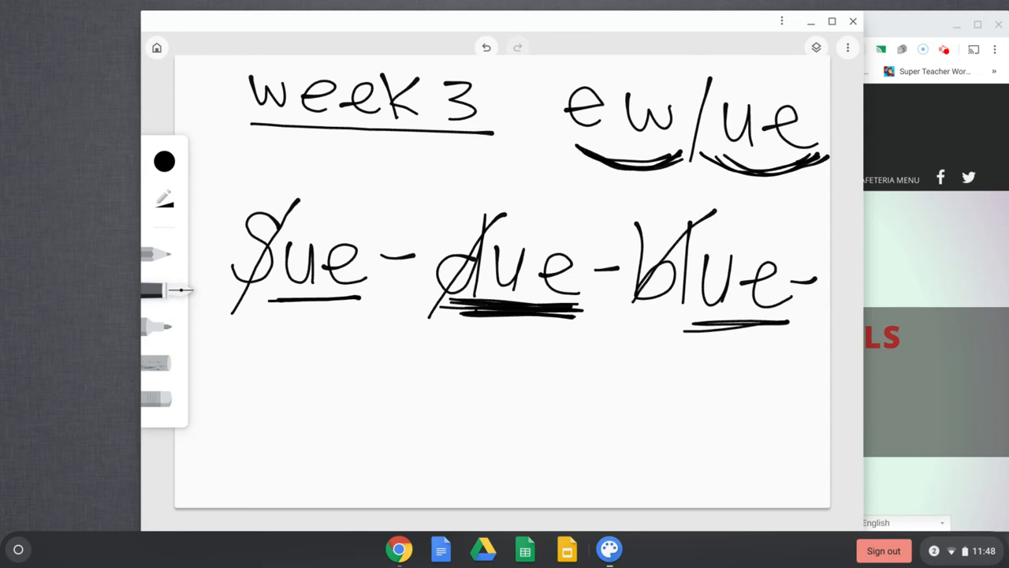
Write clue below the chain and underline it
drag(249, 363, 335, 409)
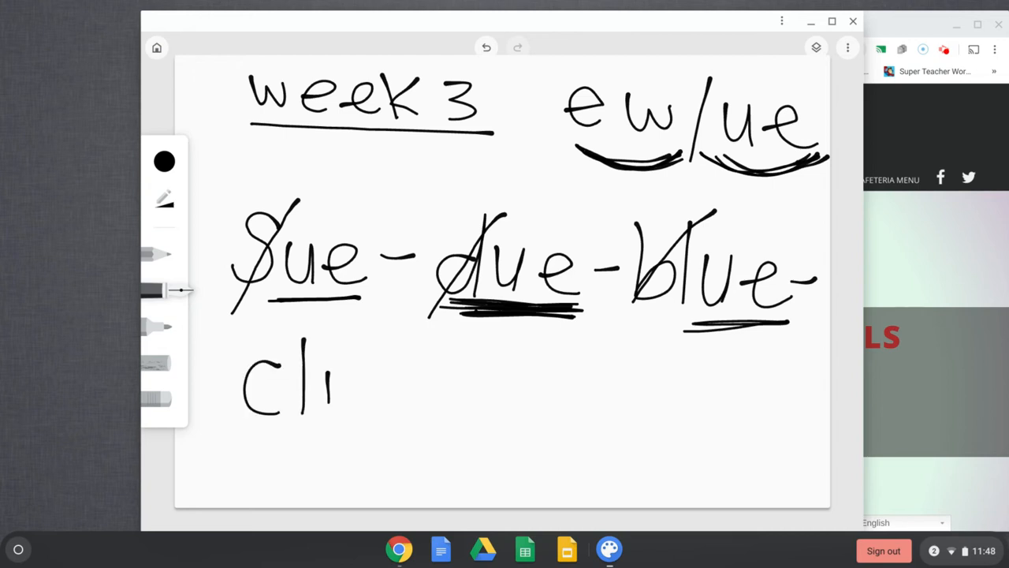
drag(339, 386, 433, 410)
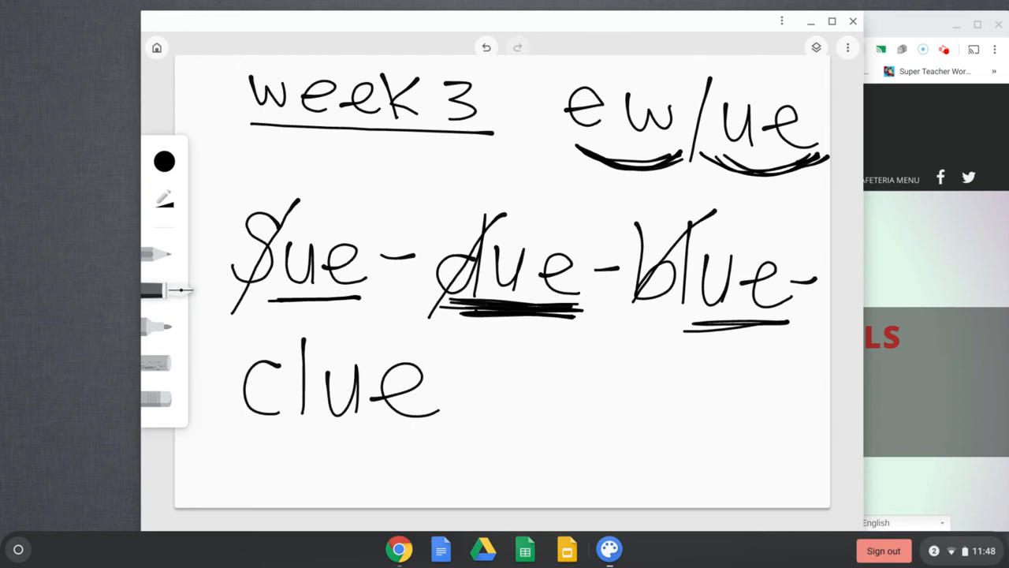
drag(335, 429, 422, 429)
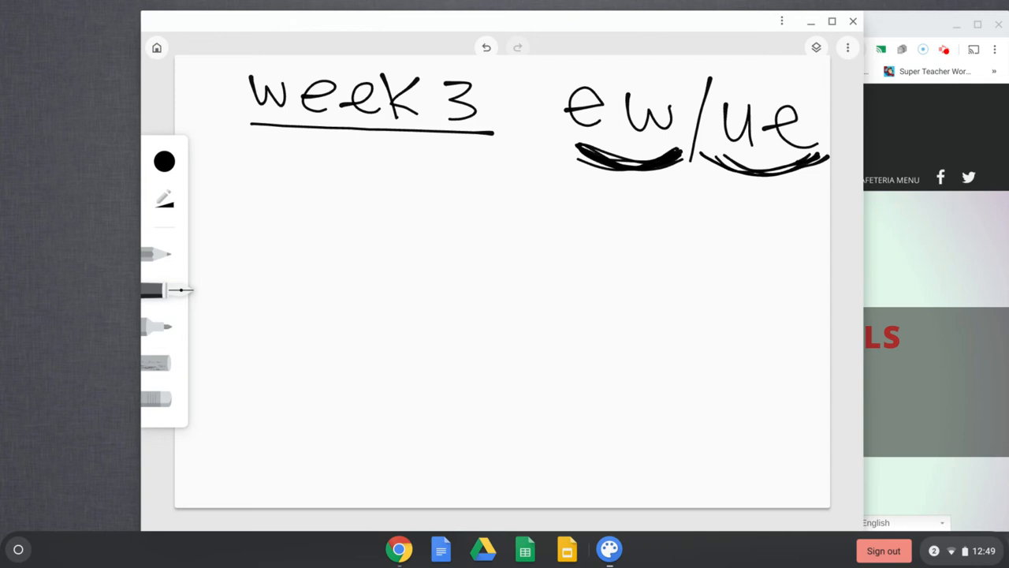
Reselect the marker after erasing the ue word chain
click(290, 194)
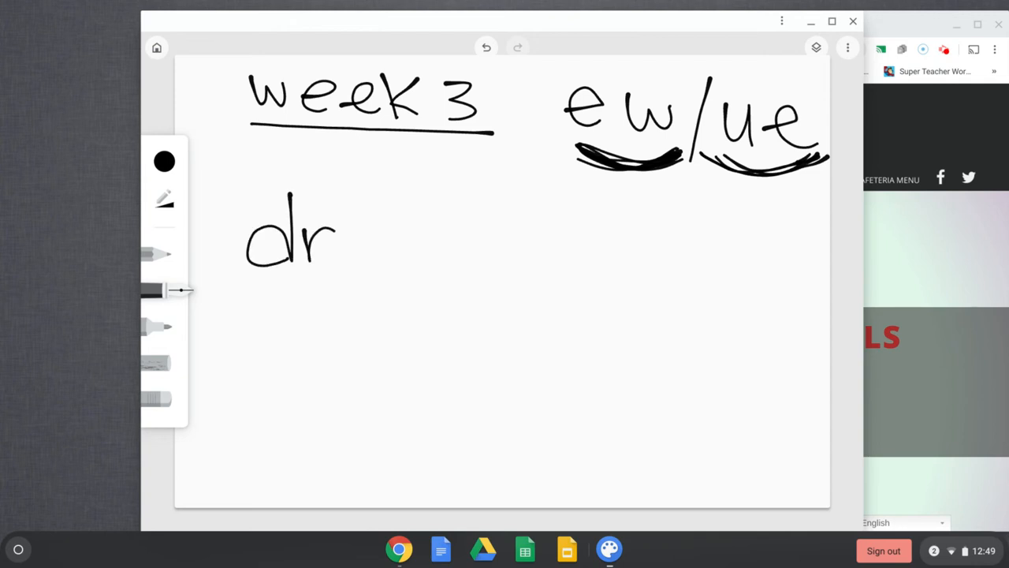
Handwrite 'drew -' below the heading with a thickened underline beneath its ew
drag(339, 245, 504, 253)
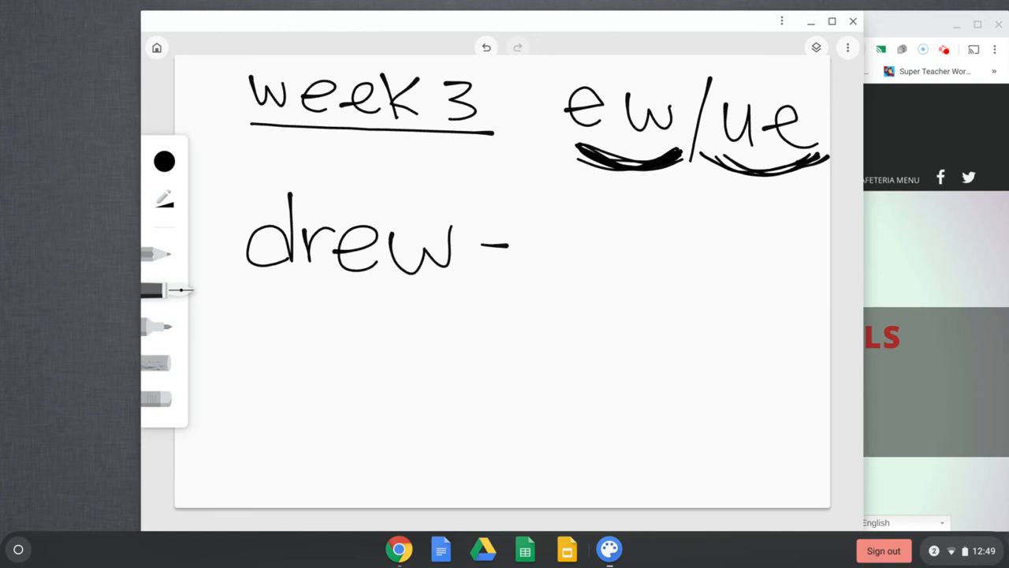
drag(325, 287, 450, 282)
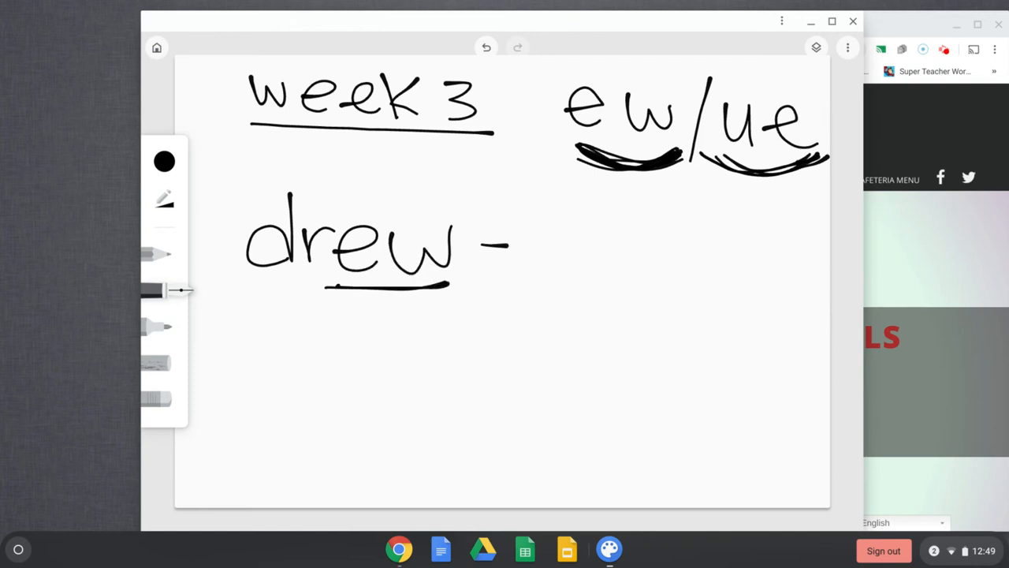
drag(323, 287, 466, 287)
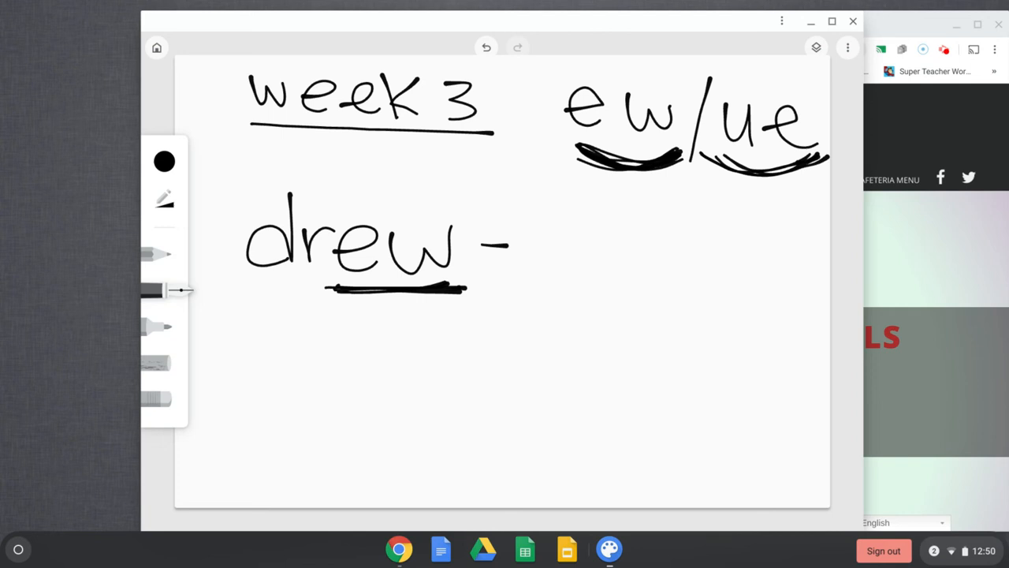
Write chew after drew with ch crossed out, continue the chain, then return to the marker after erasing
drag(261, 283, 350, 192)
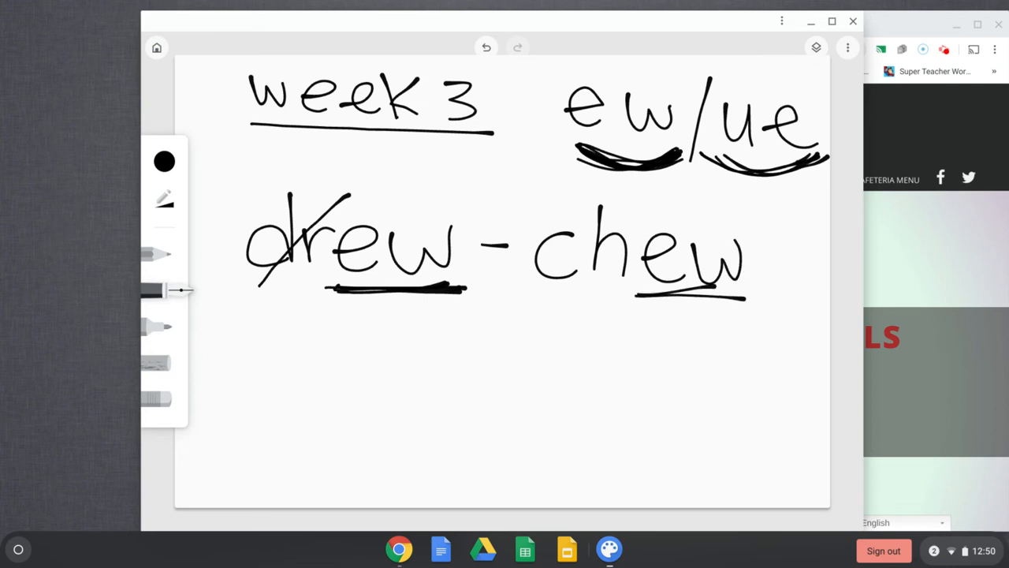
drag(741, 256, 807, 254)
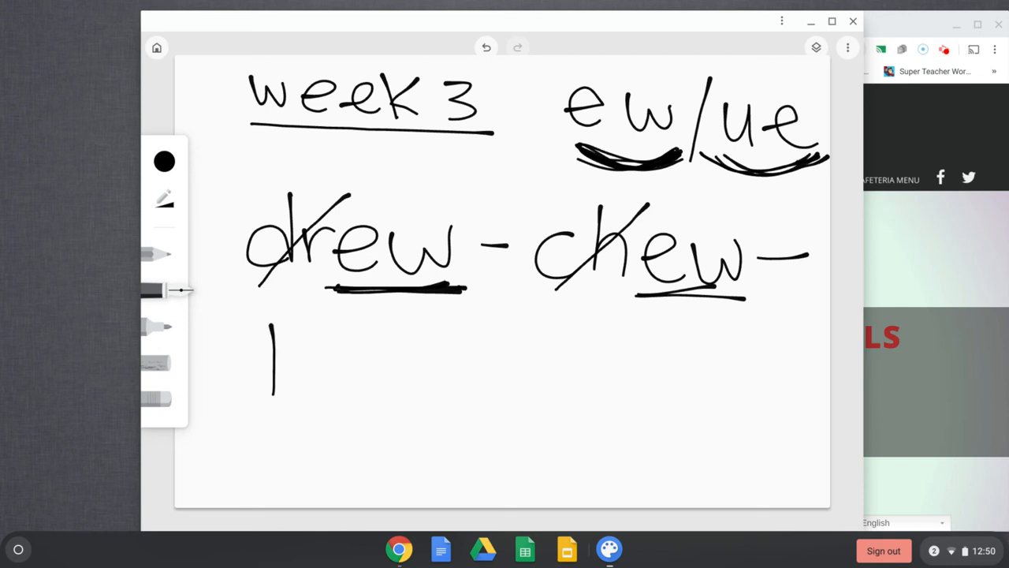
drag(272, 339, 425, 387)
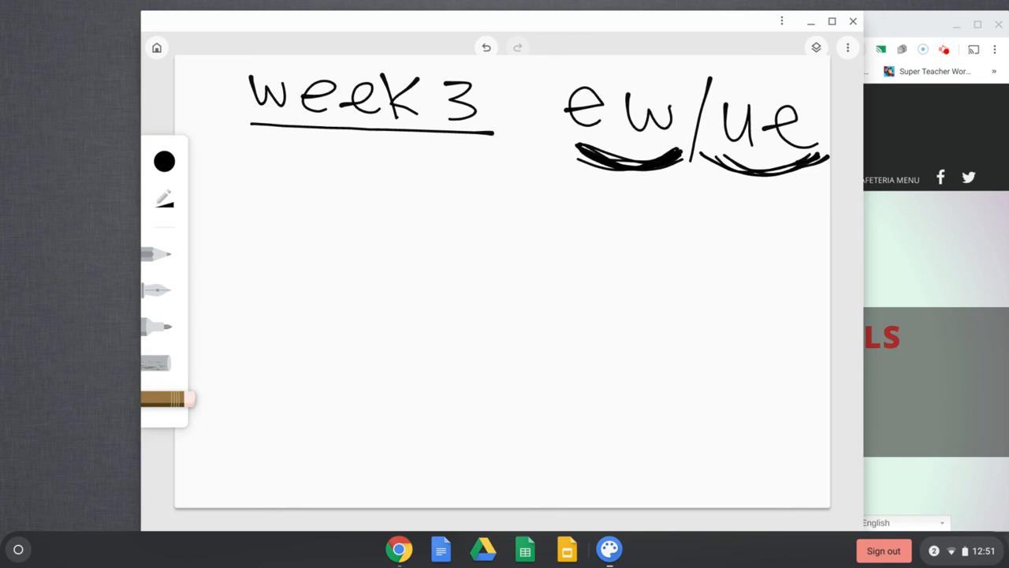
click(158, 290)
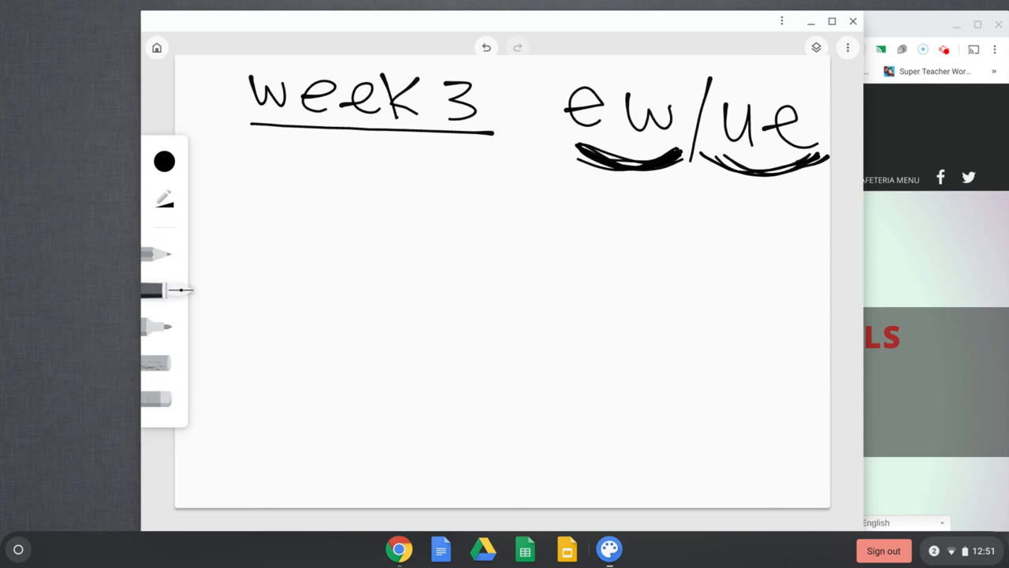